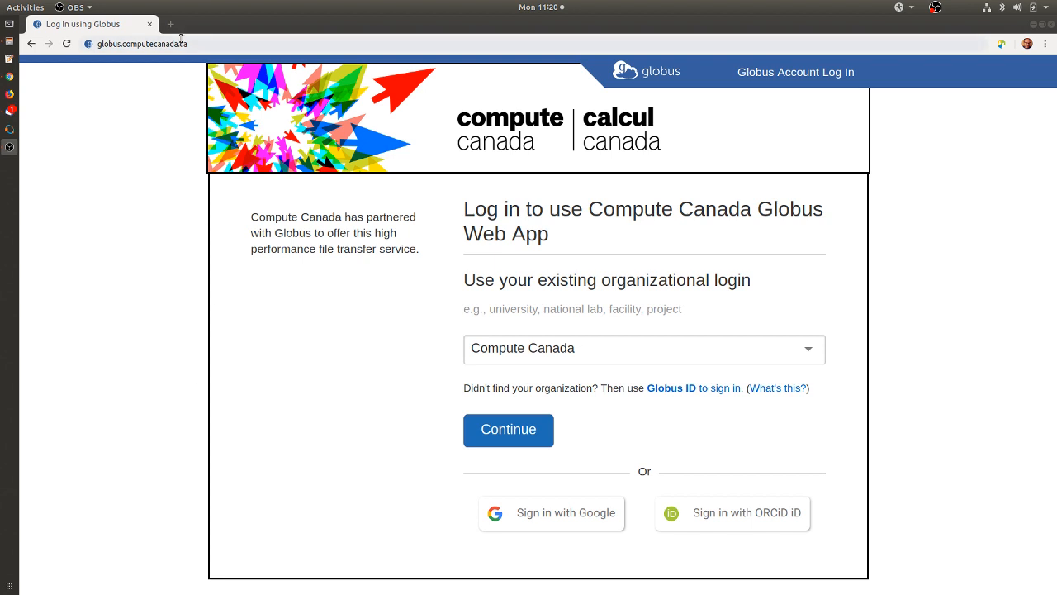
Proceed with Compute Canada as the organization on the Globus login page
left_click(144, 44)
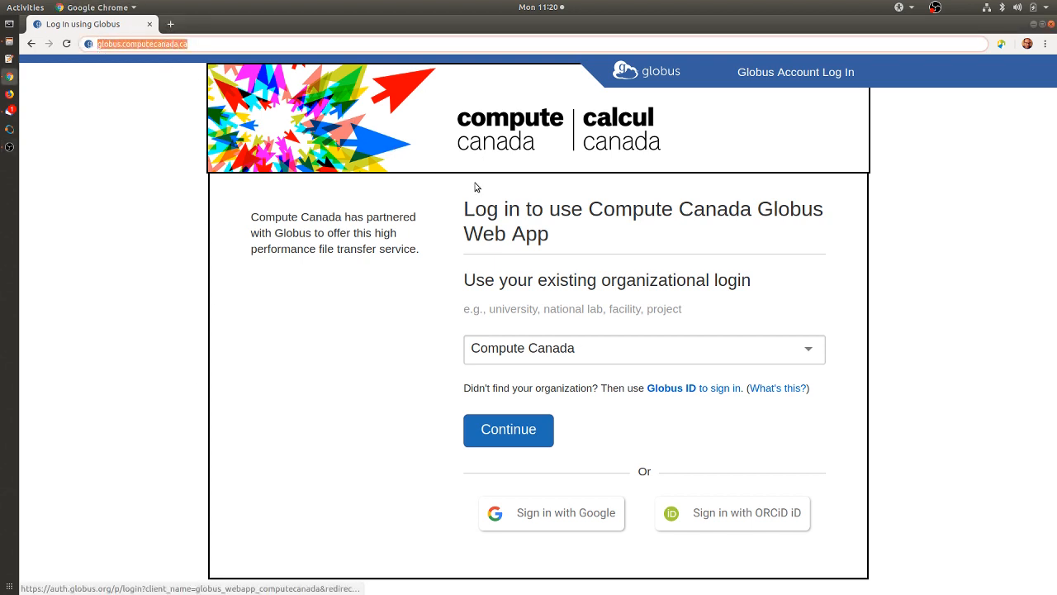
mouse_move(521, 241)
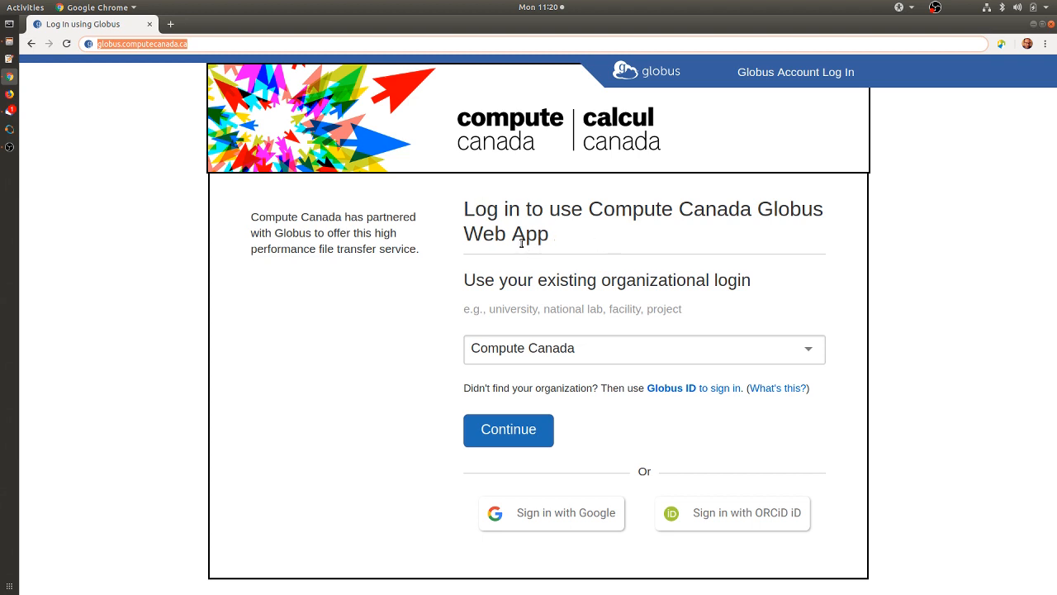
mouse_move(631, 278)
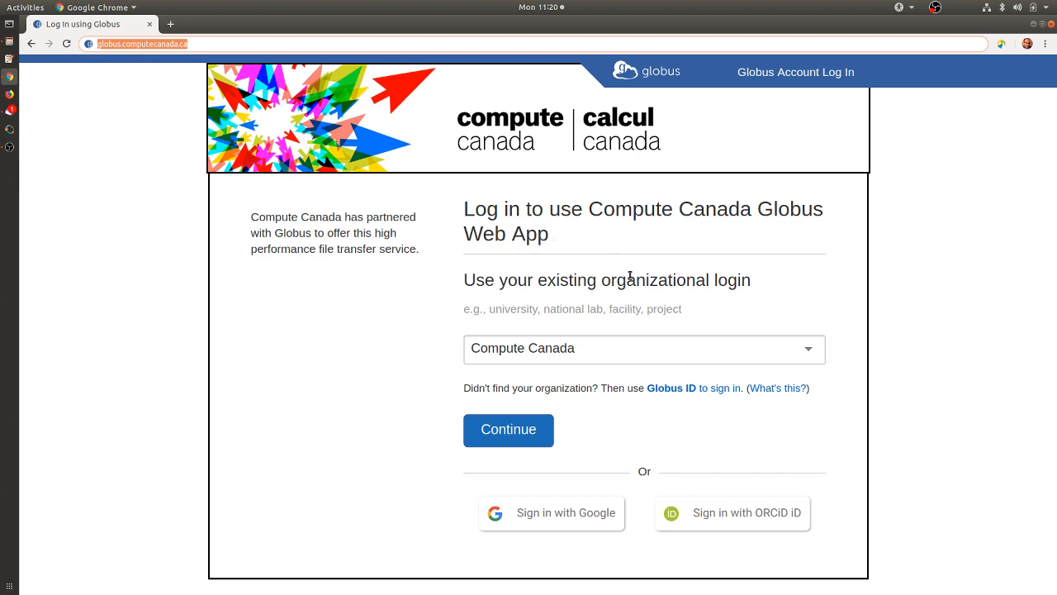
mouse_move(540, 286)
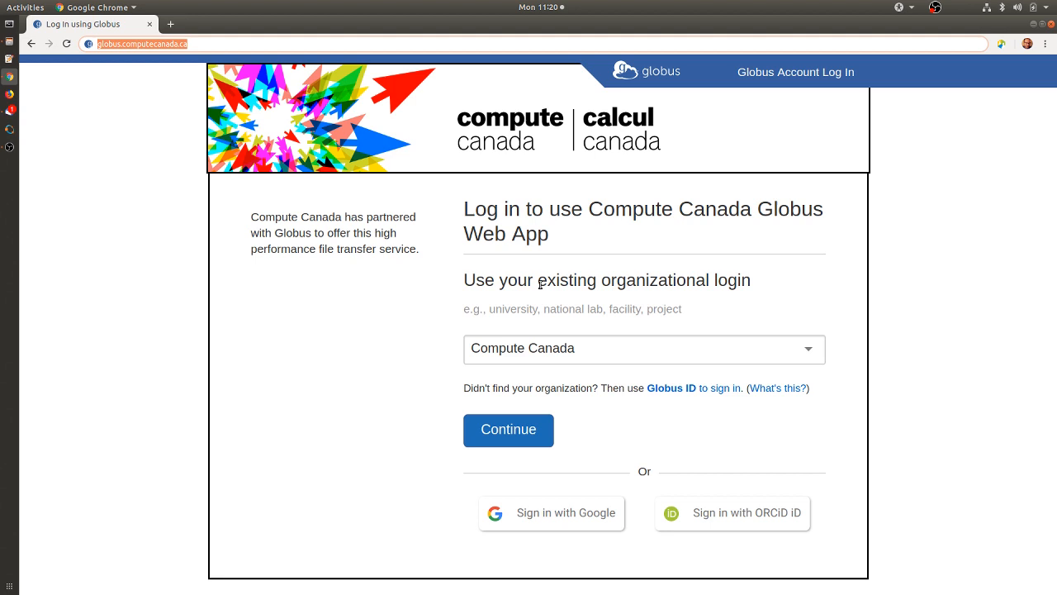
mouse_move(493, 354)
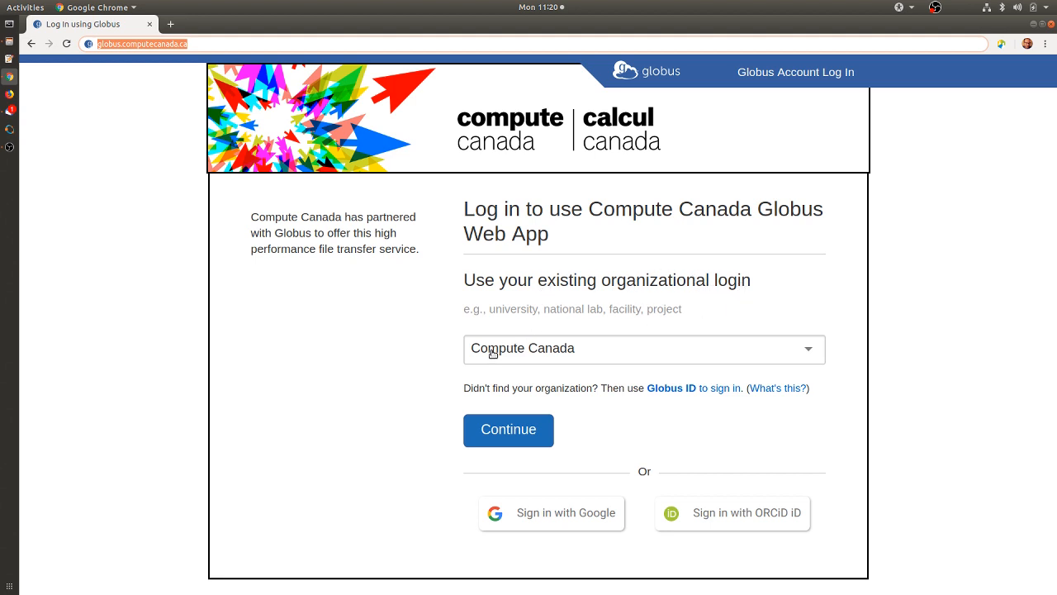
left_click(508, 430)
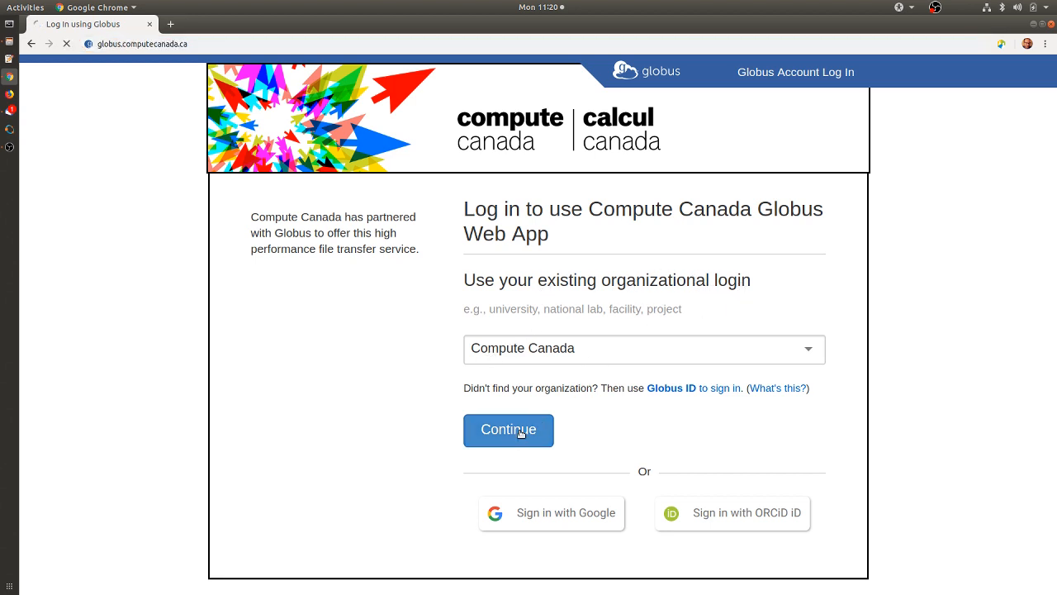
left_click(508, 429)
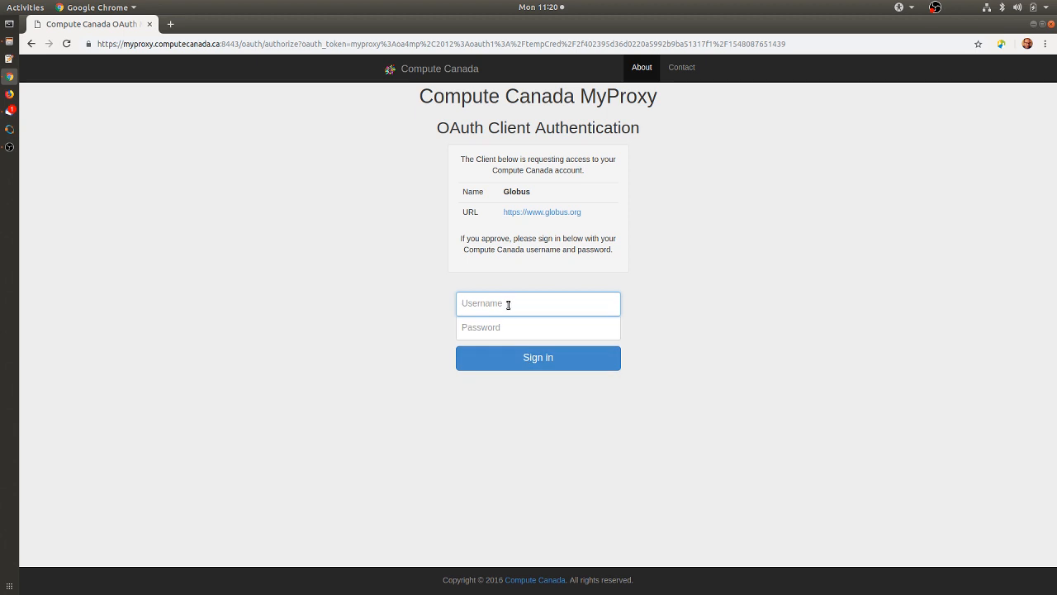
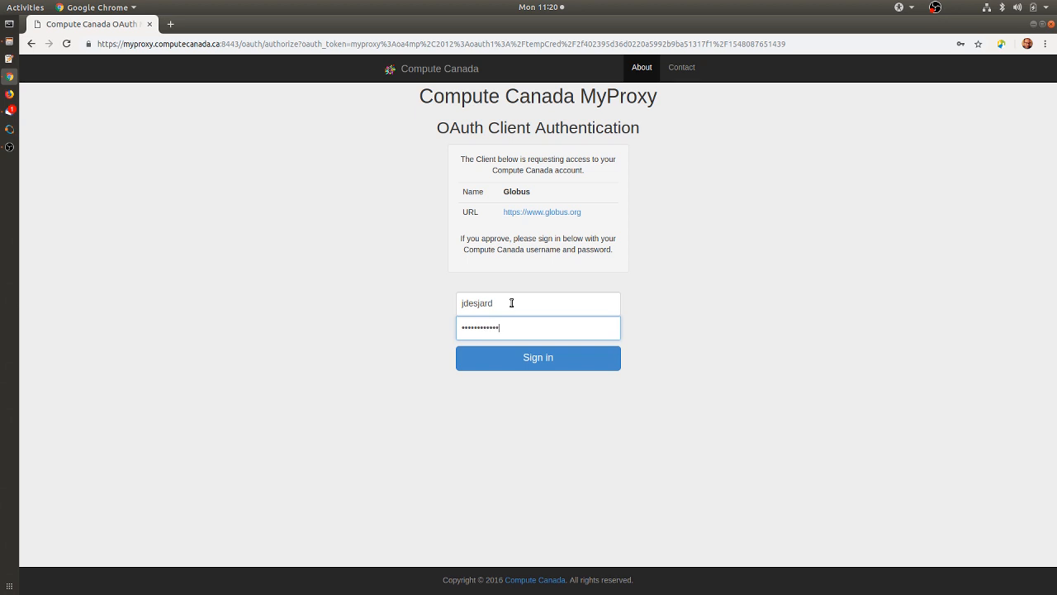
left_click(538, 357)
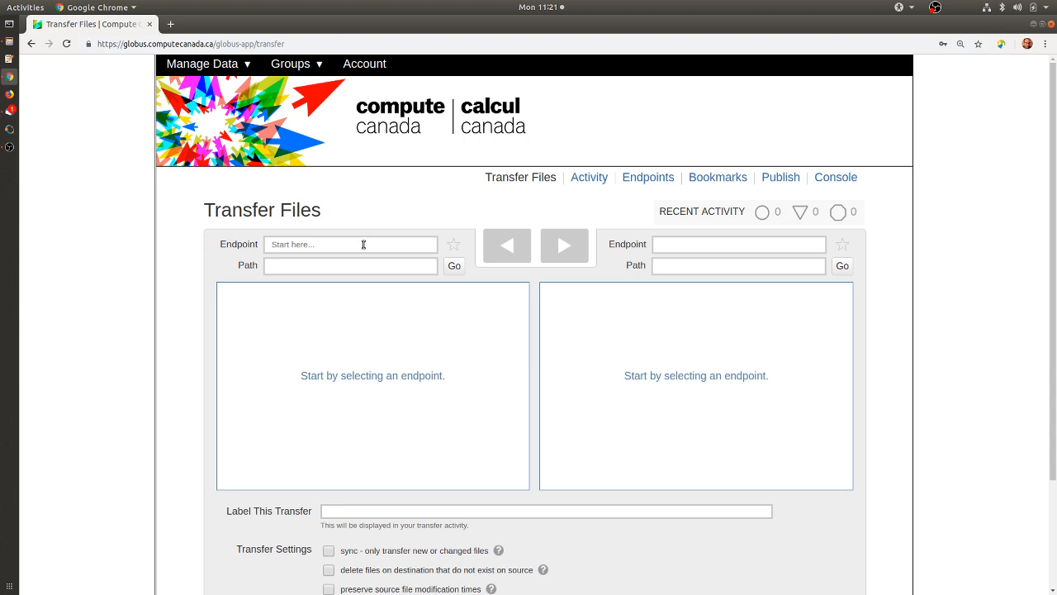
mouse_move(727, 244)
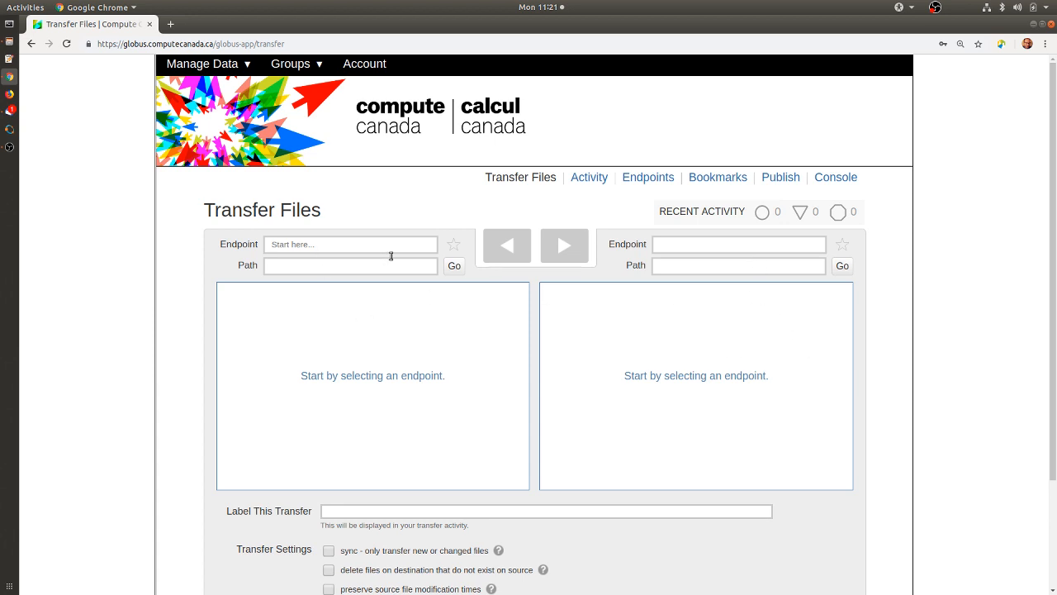
Search 'graham' and set computecanada#graham-dtn as the left endpoint
left_click(350, 243)
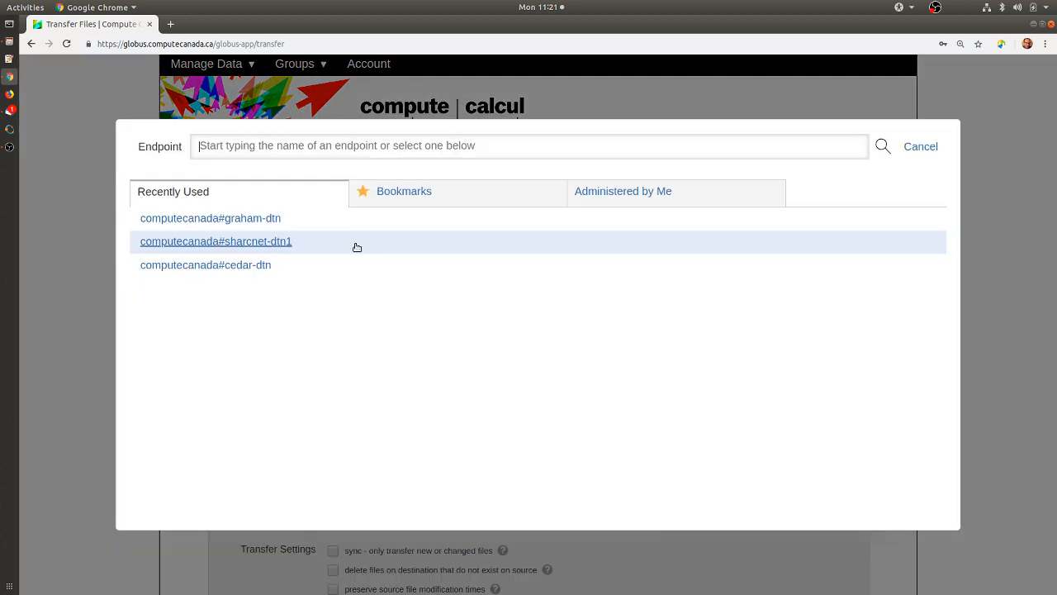
type("gr")
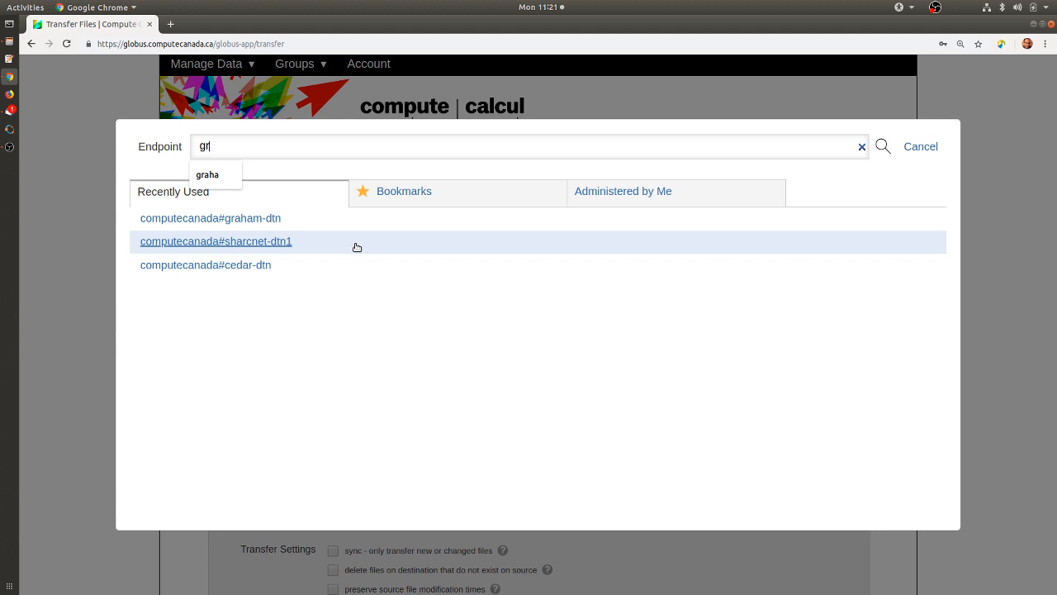
type("raham")
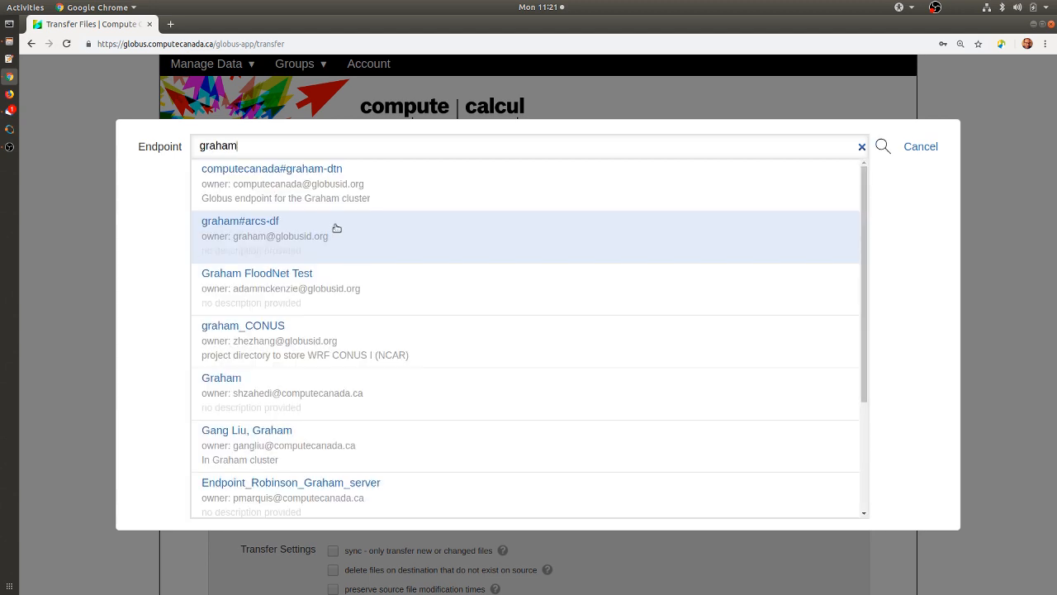
mouse_move(271, 168)
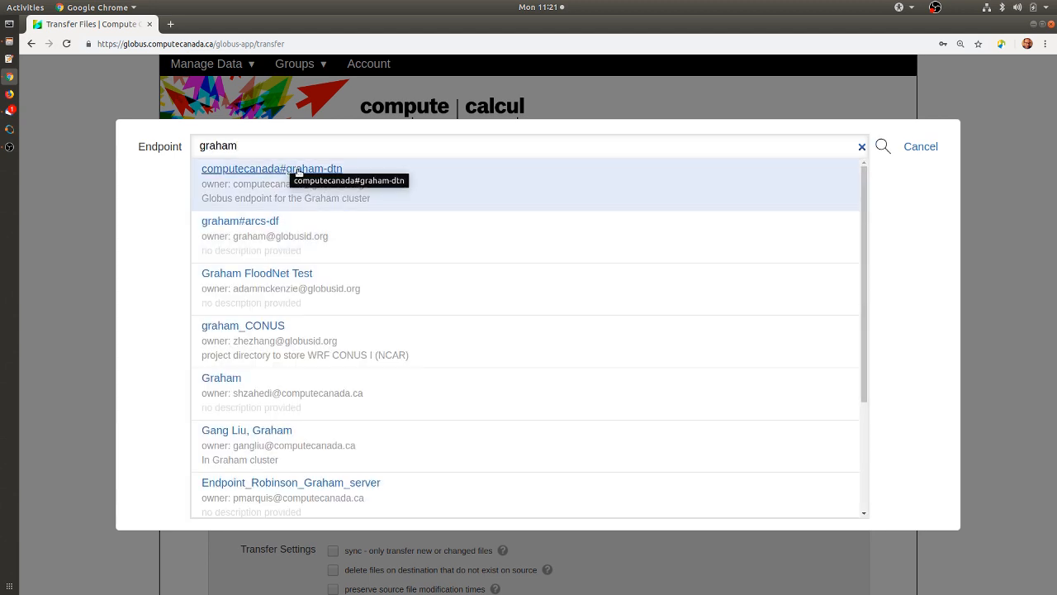
left_click(272, 169)
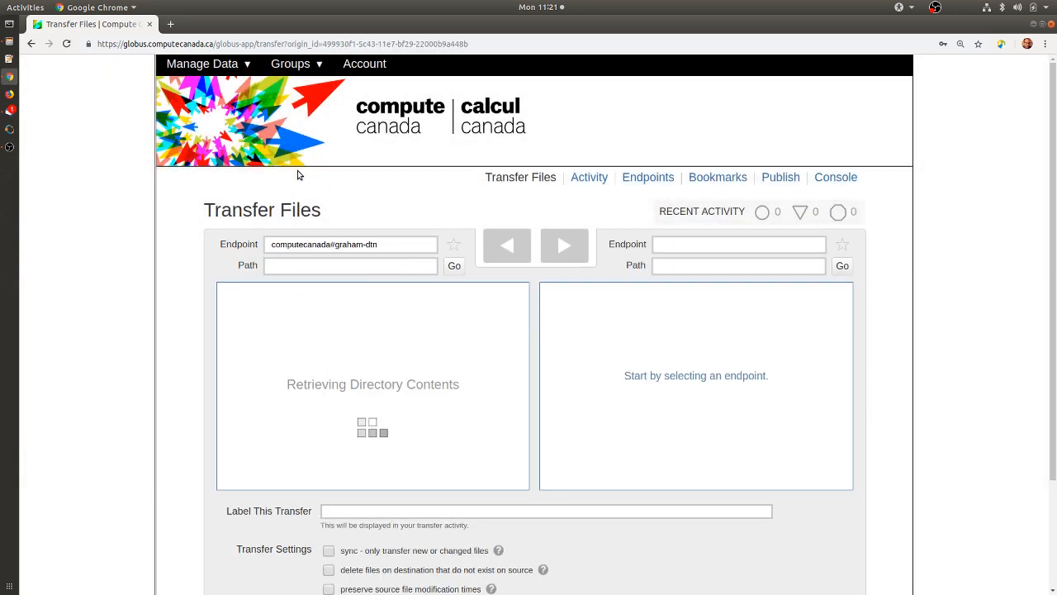
Authenticate to graham-dtn with the saved username and password
left_click(411, 360)
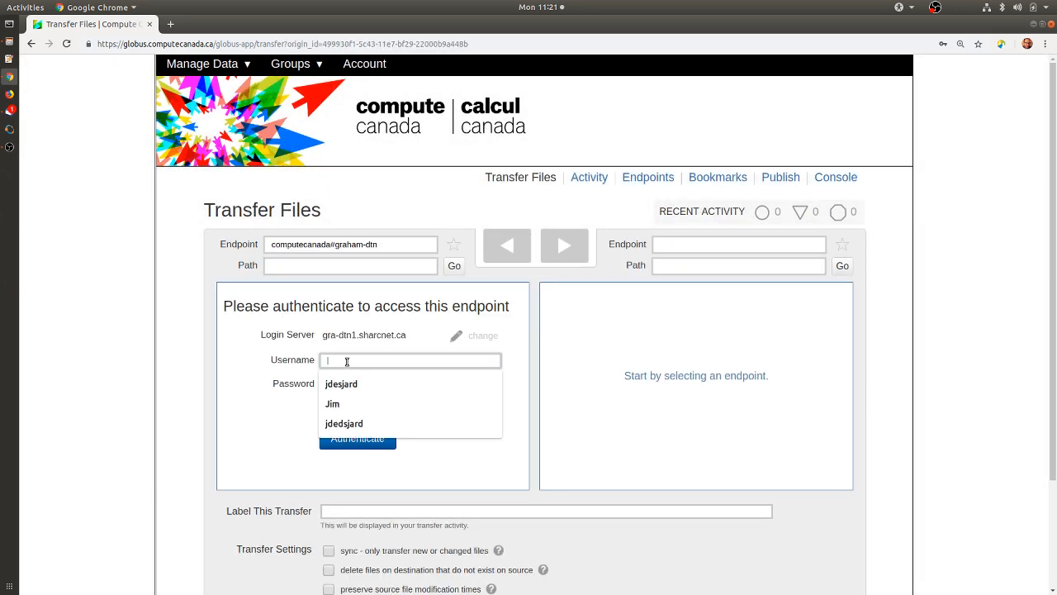
left_click(341, 383)
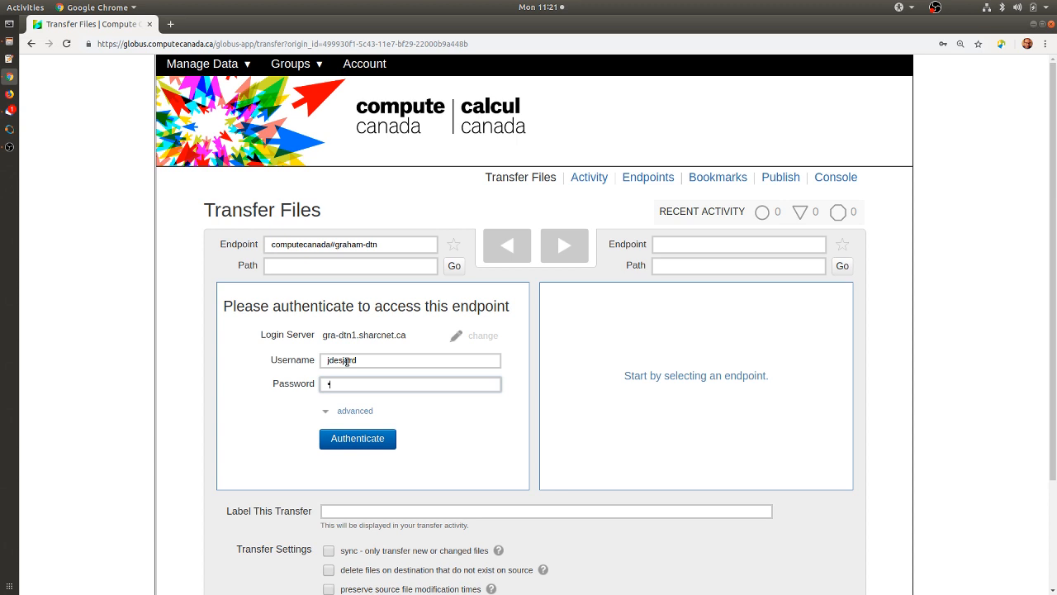
type("password")
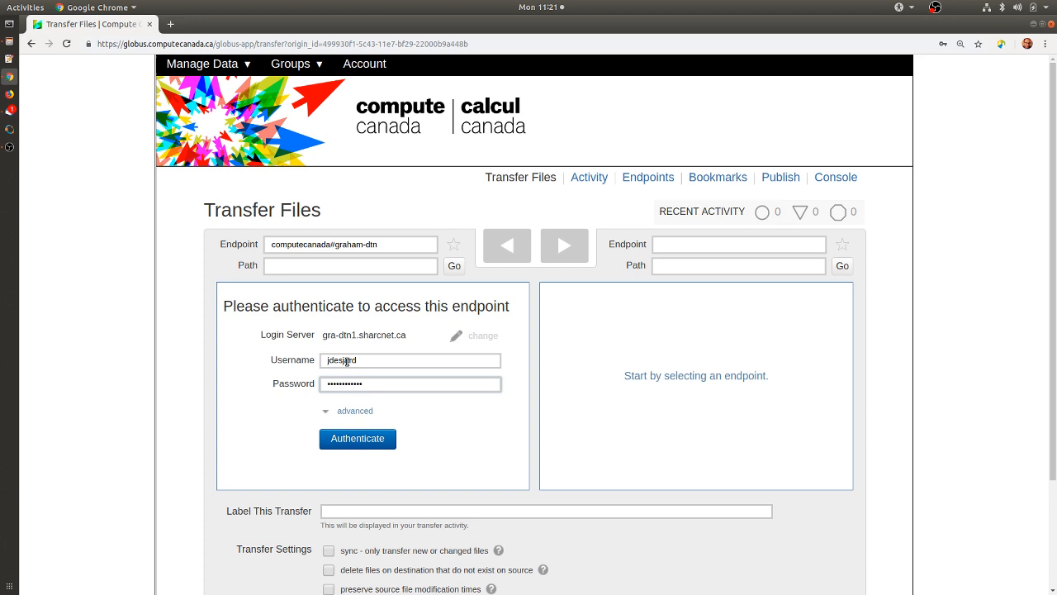
left_click(357, 439)
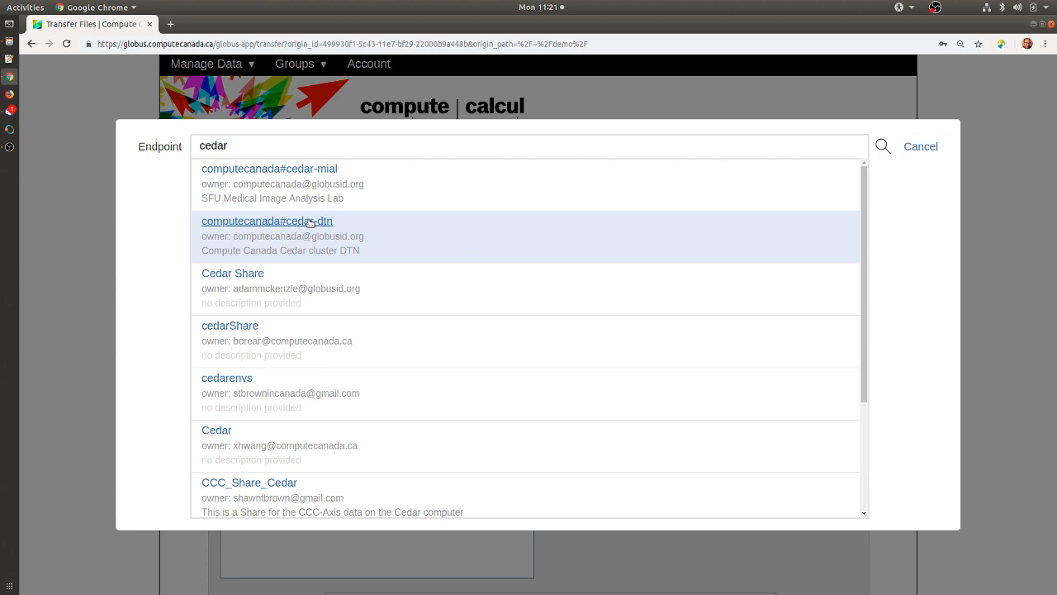
Choose computecanada#cedar-dtn as the right endpoint and set its folder path
left_click(266, 221)
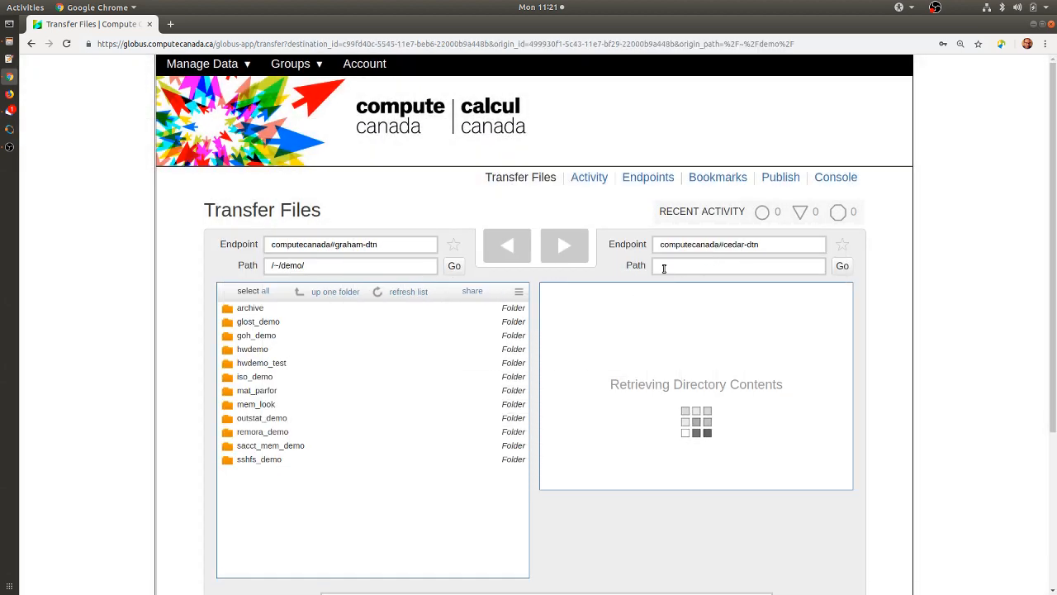
left_click(842, 265)
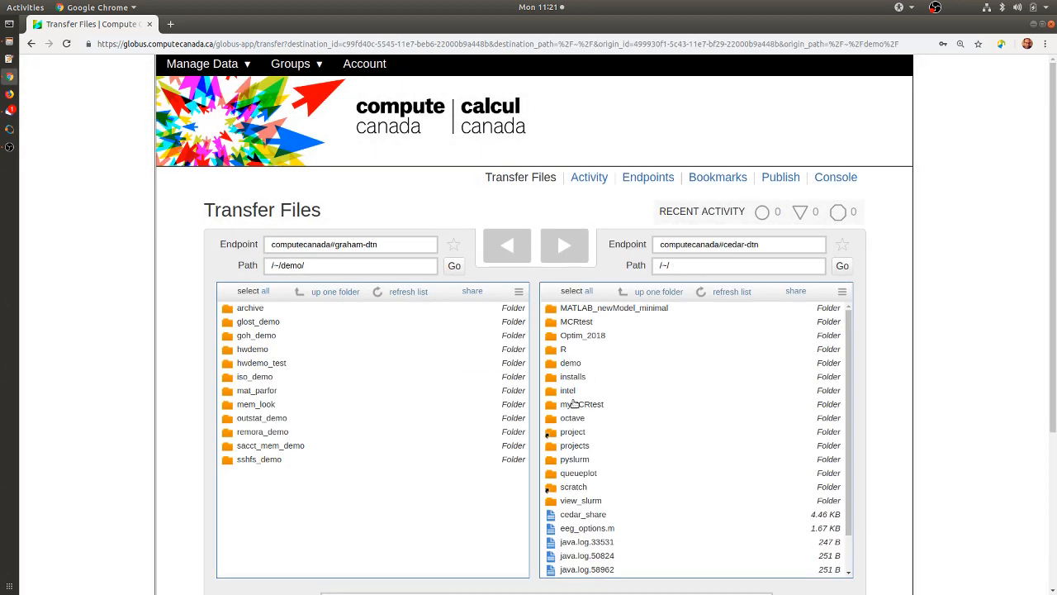
mouse_move(579, 357)
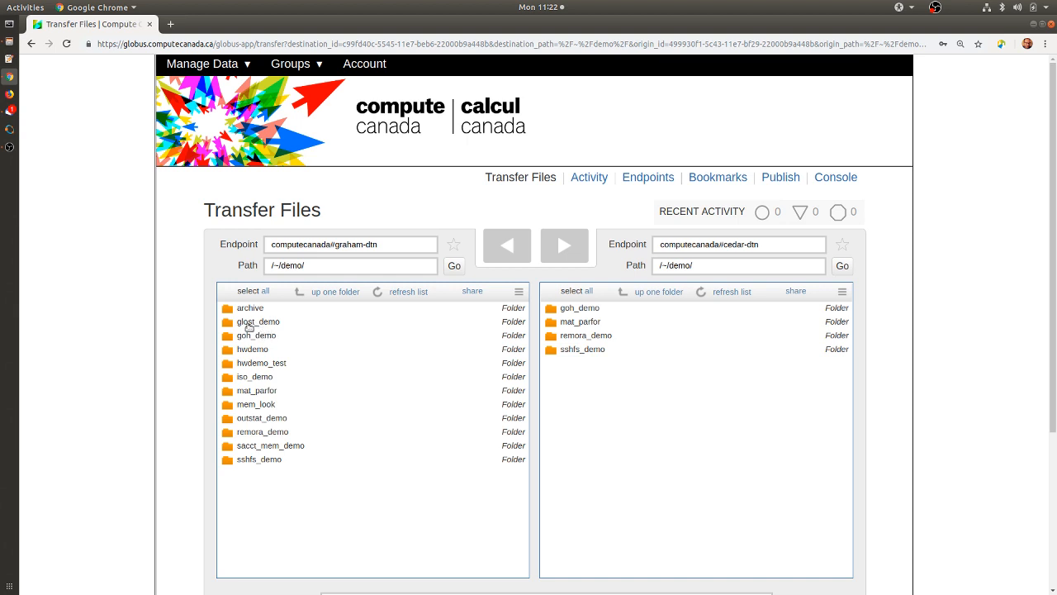
Transfer glost_demo from graham-dtn to cedar-dtn and check its progress in Activity
left_click(258, 321)
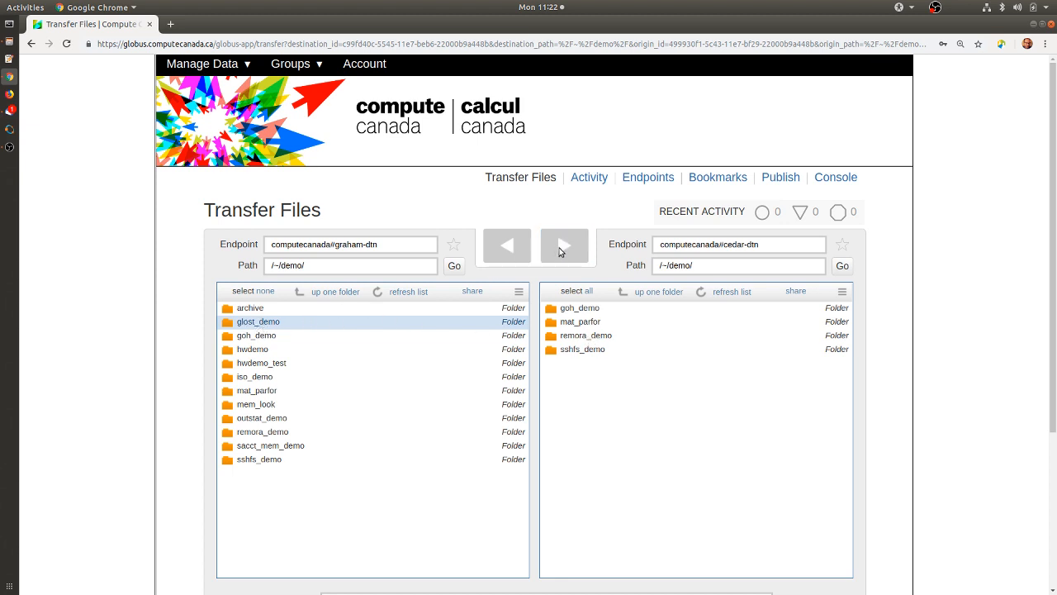
left_click(564, 246)
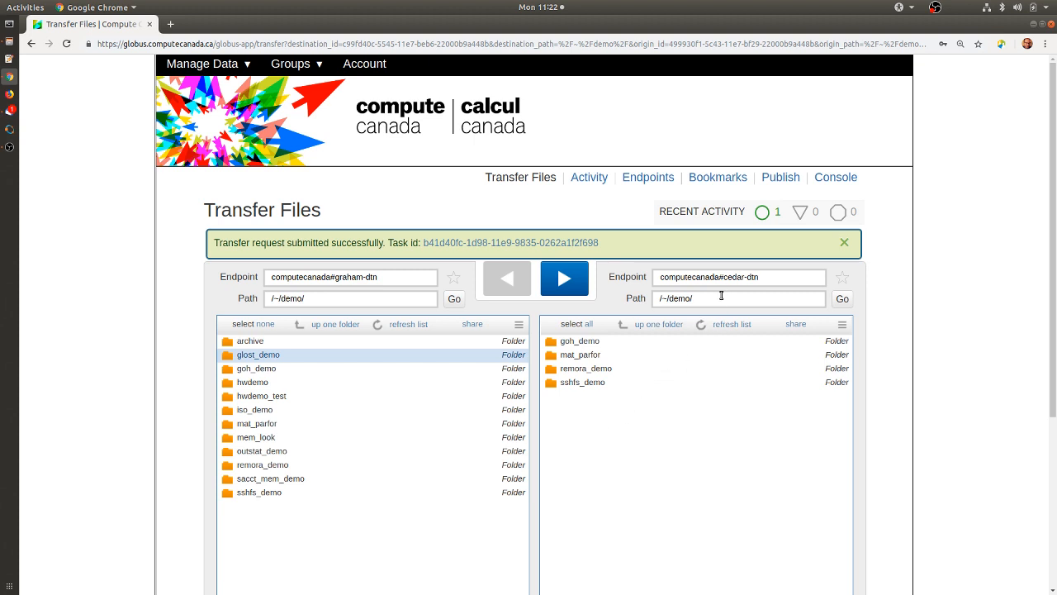
left_click(589, 177)
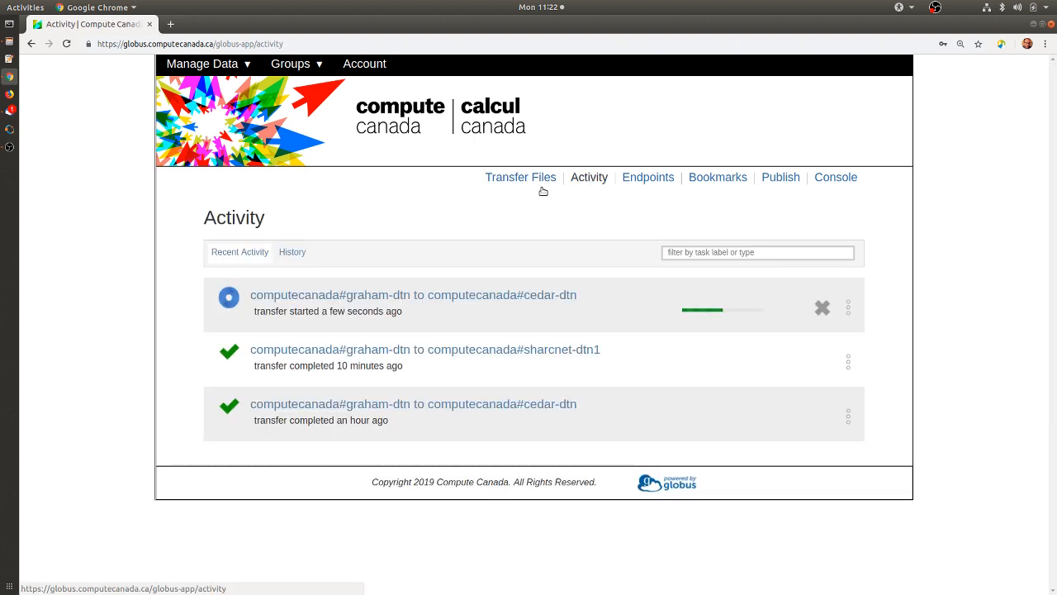
mouse_move(715, 295)
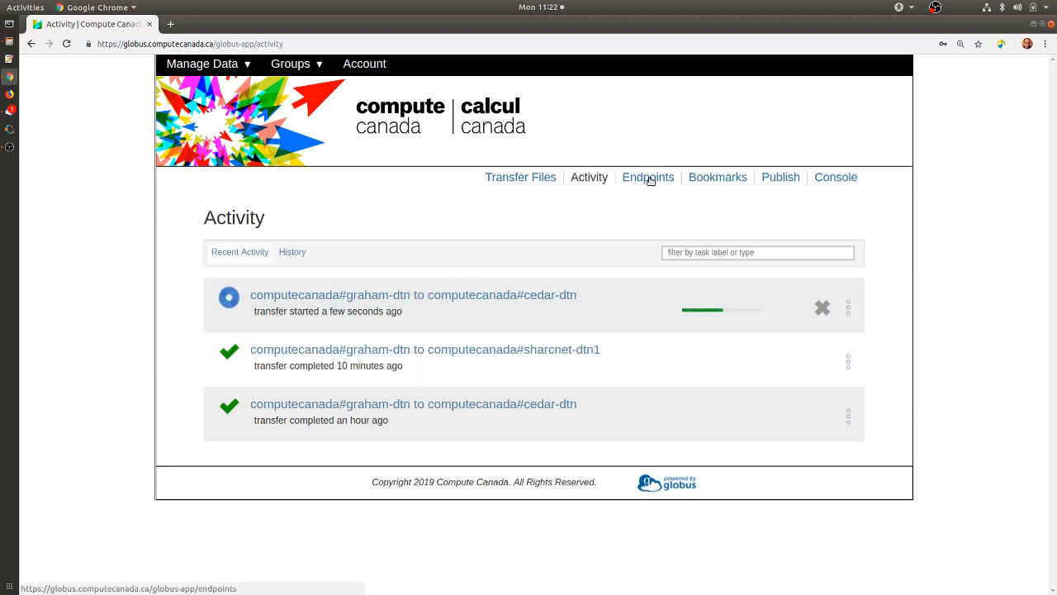
left_click(647, 176)
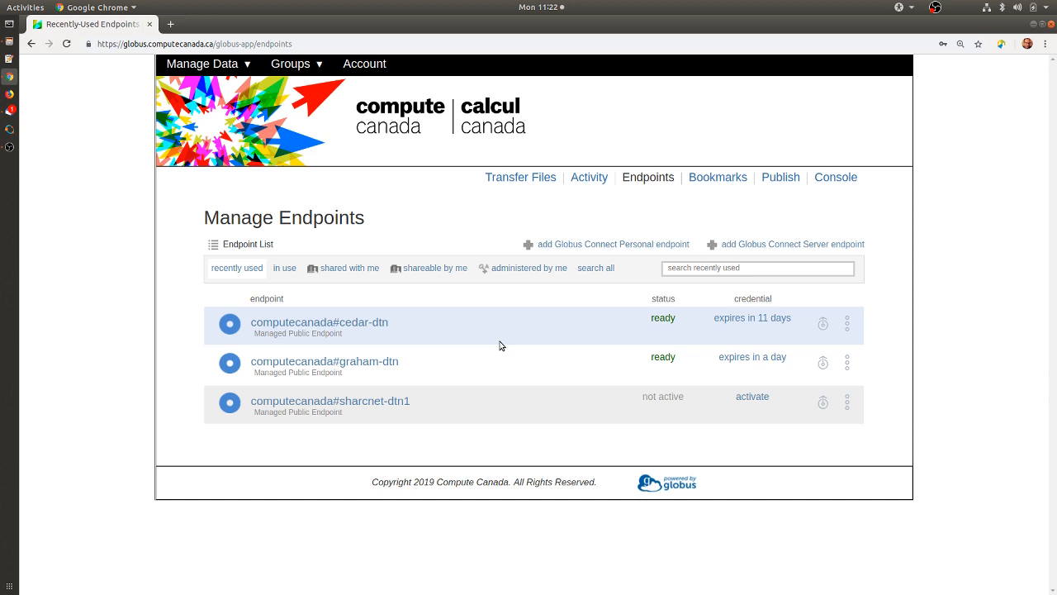
mouse_move(401, 325)
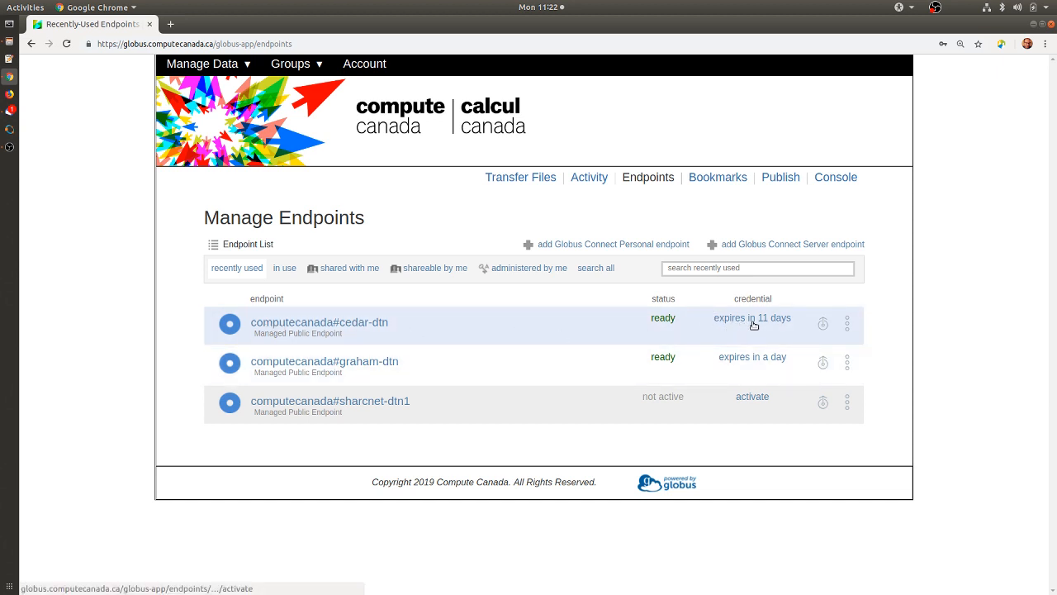
mouse_move(330, 365)
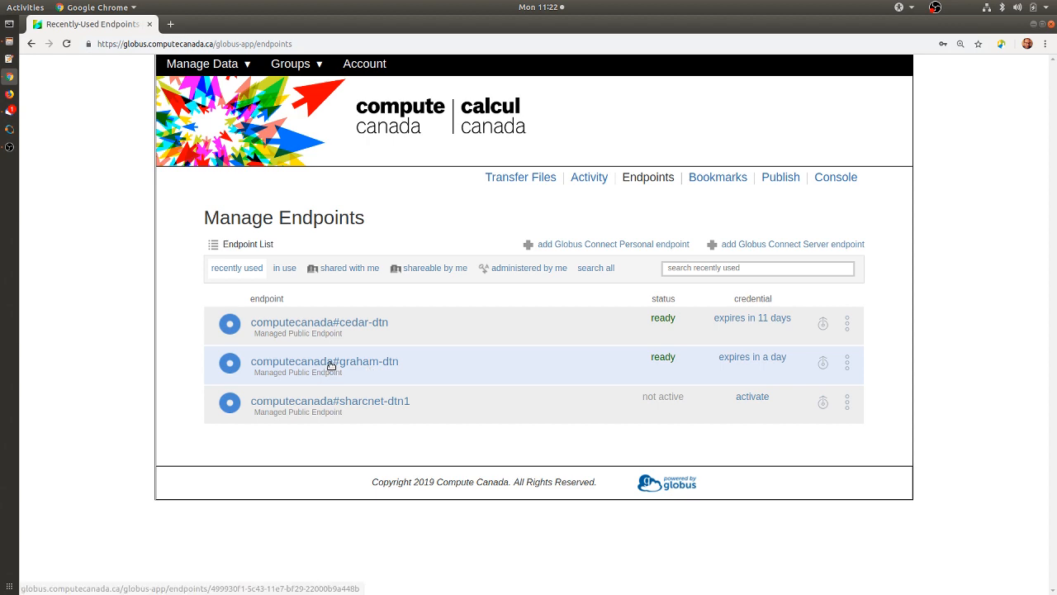
Open computecanada#graham-dtn's details and request deactivation of its credentials
left_click(324, 361)
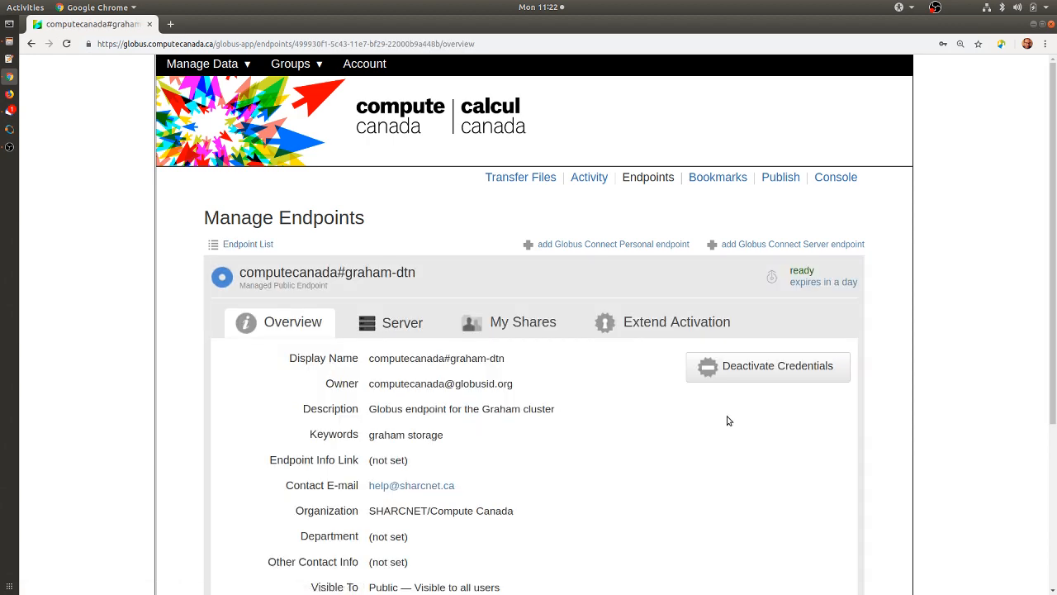
scroll("down", 3)
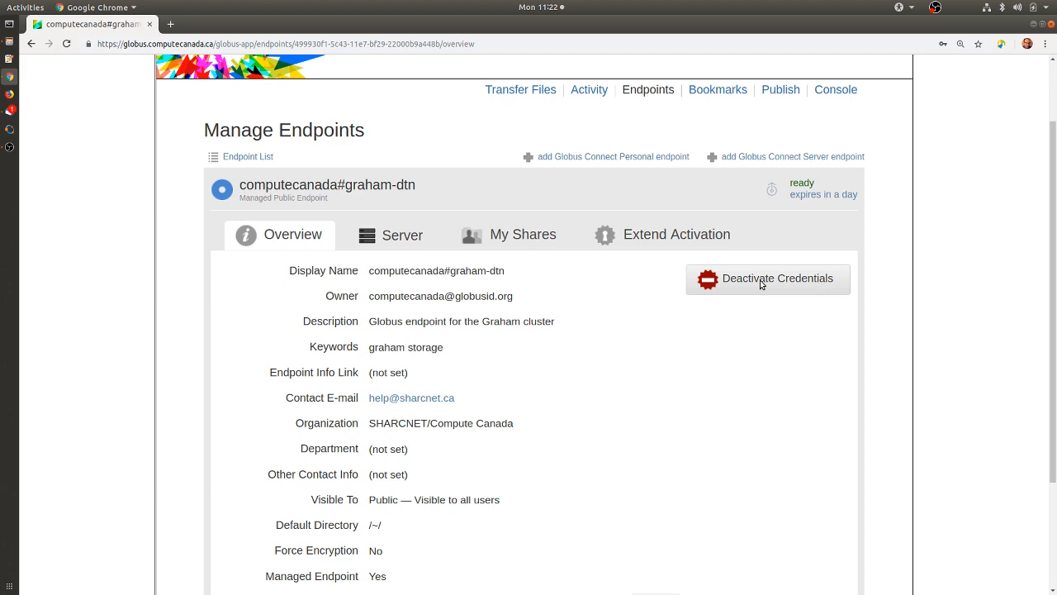
left_click(767, 278)
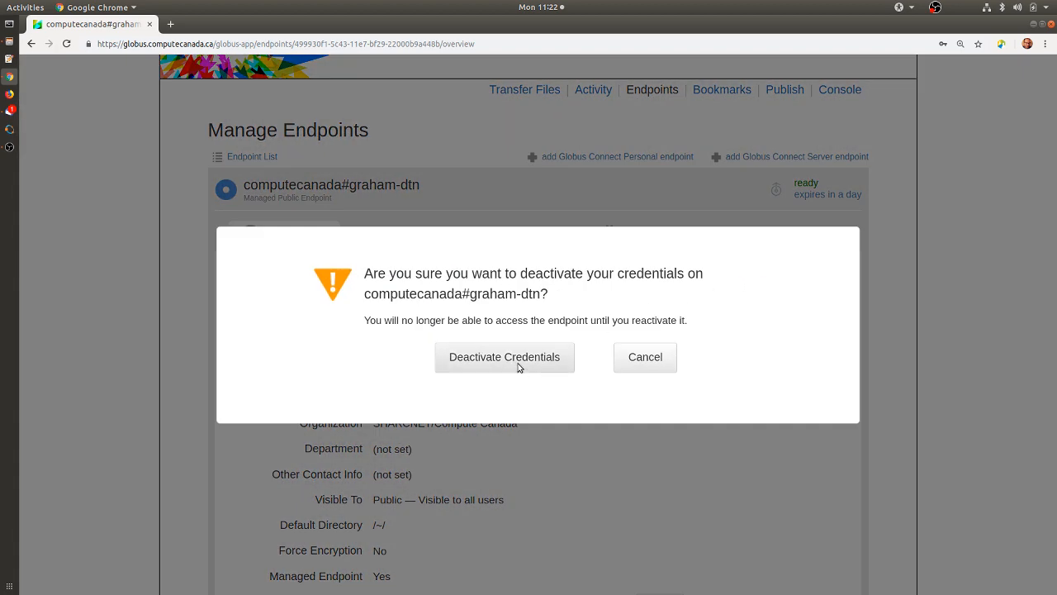